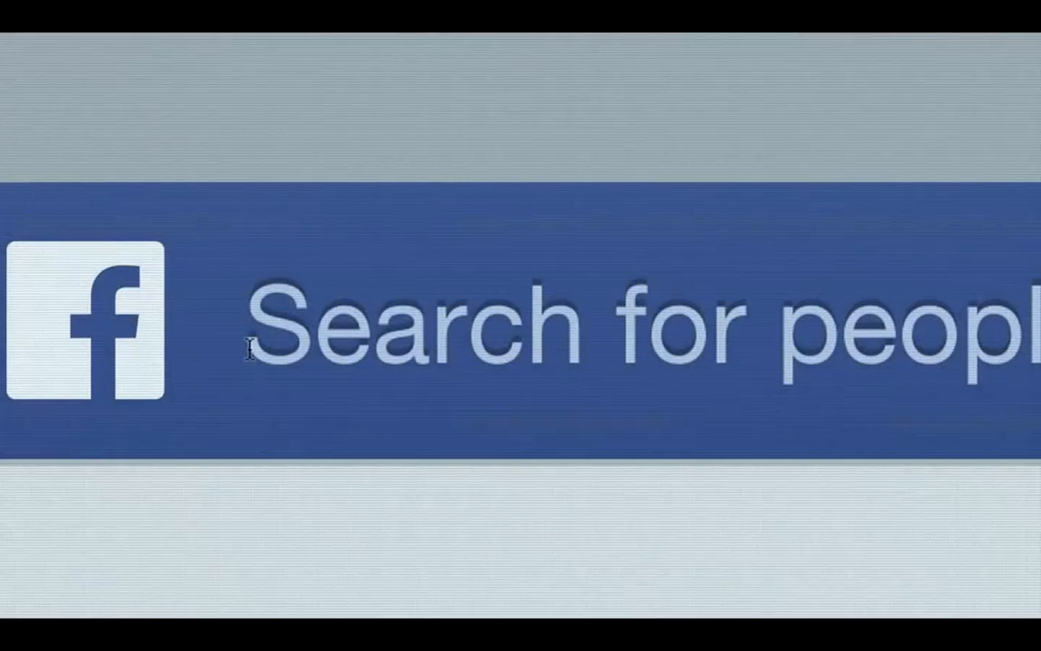
Step: Create a new 1280×720 composition named Comp 1 from the Project panel with default settings
{"action": "type", "text": "trail"}
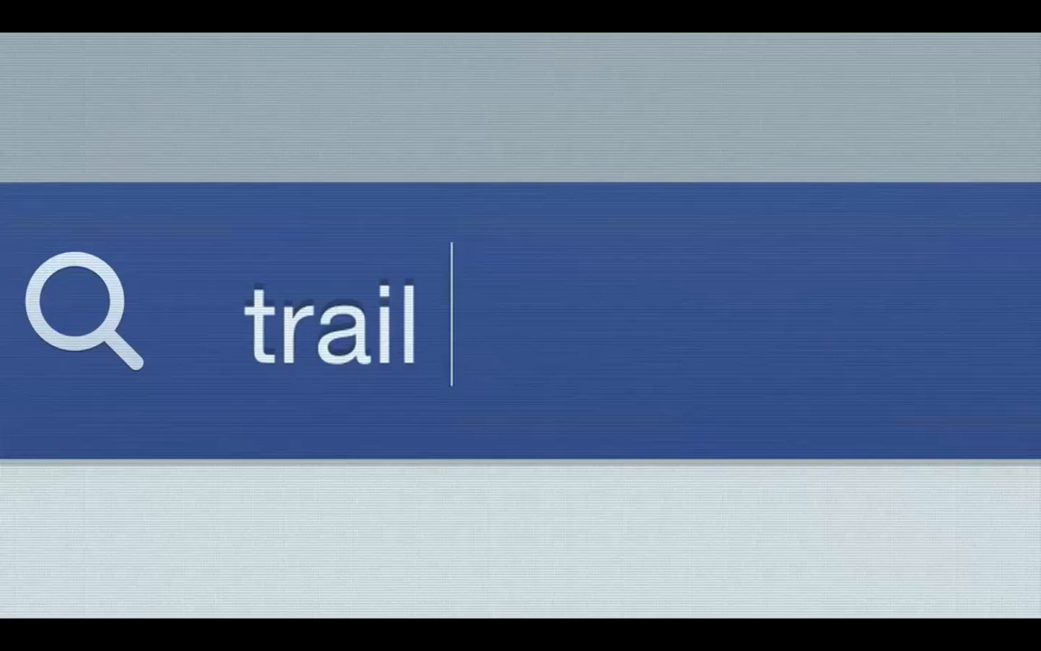
{"action": "type", "text": "running"}
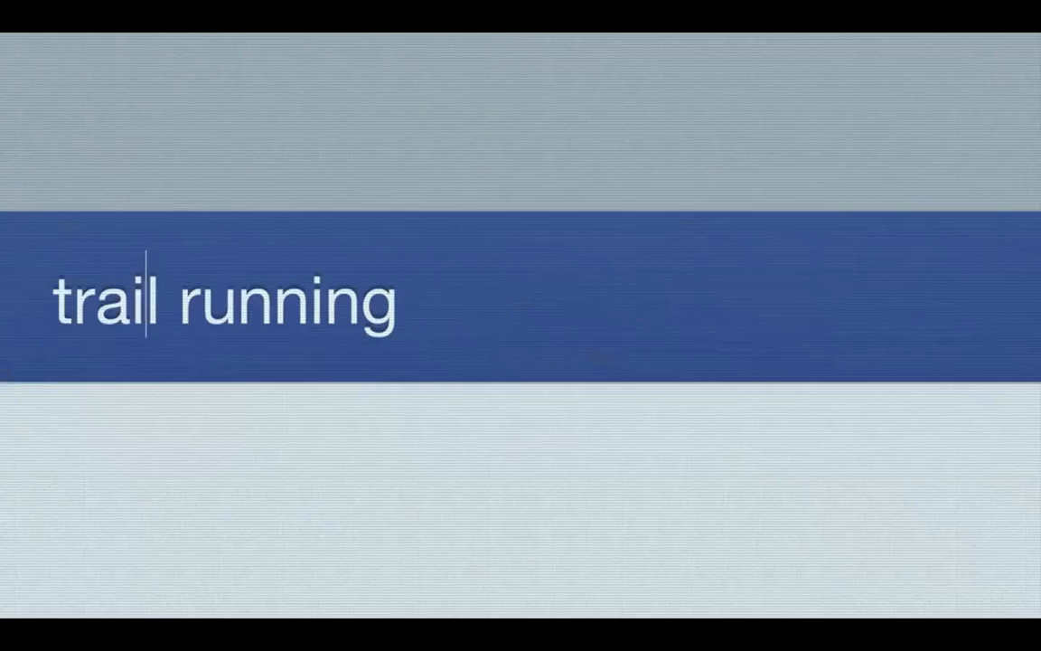
{"action": "type", "text": "my fri"}
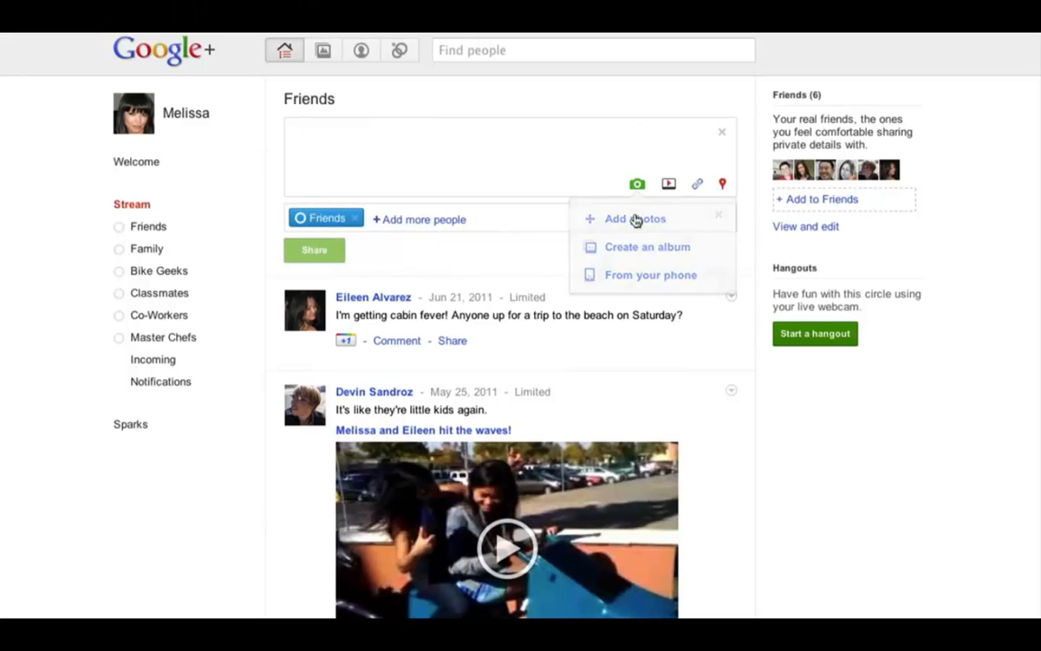
{"action": "left_click", "coordinate": [633, 217]}
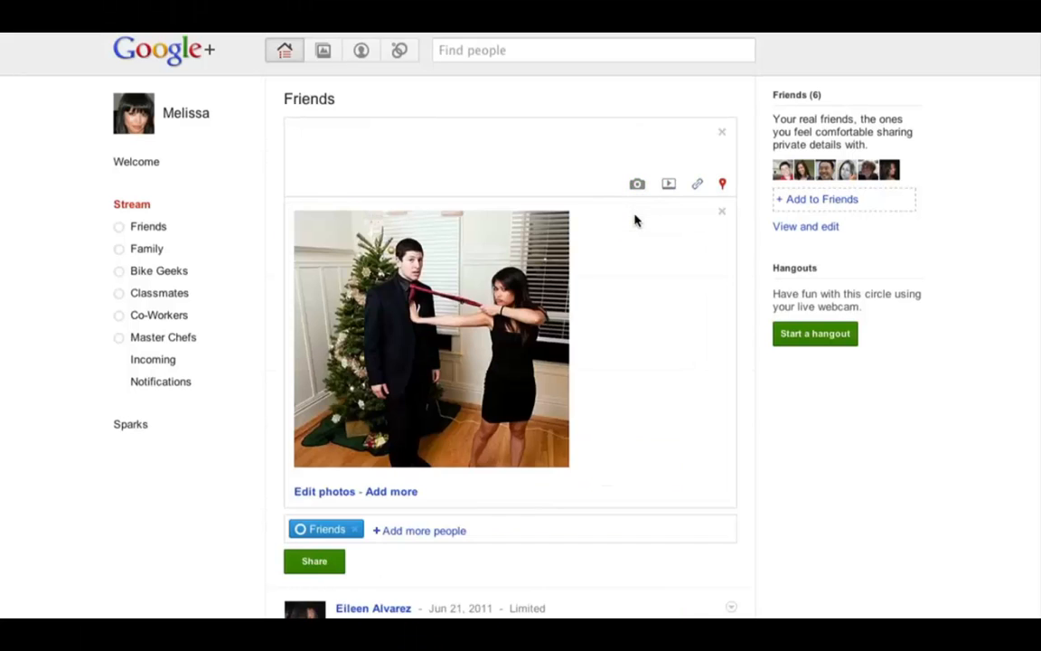
{"action": "left_click", "coordinate": [314, 561]}
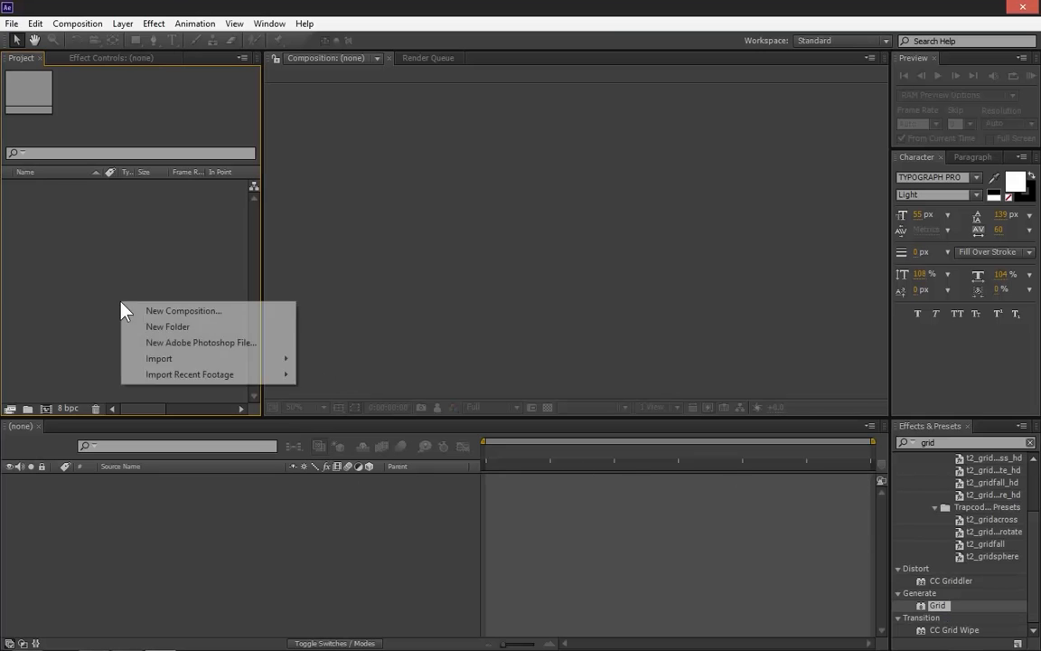
{"action": "left_click", "coordinate": [184, 311]}
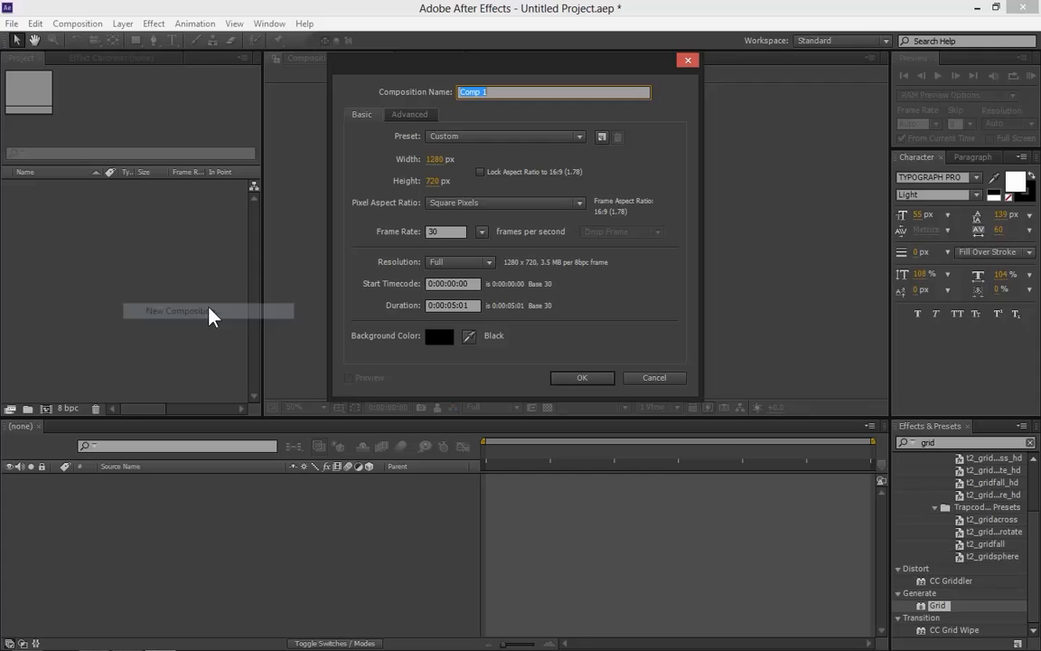
{"action": "left_click", "coordinate": [582, 378]}
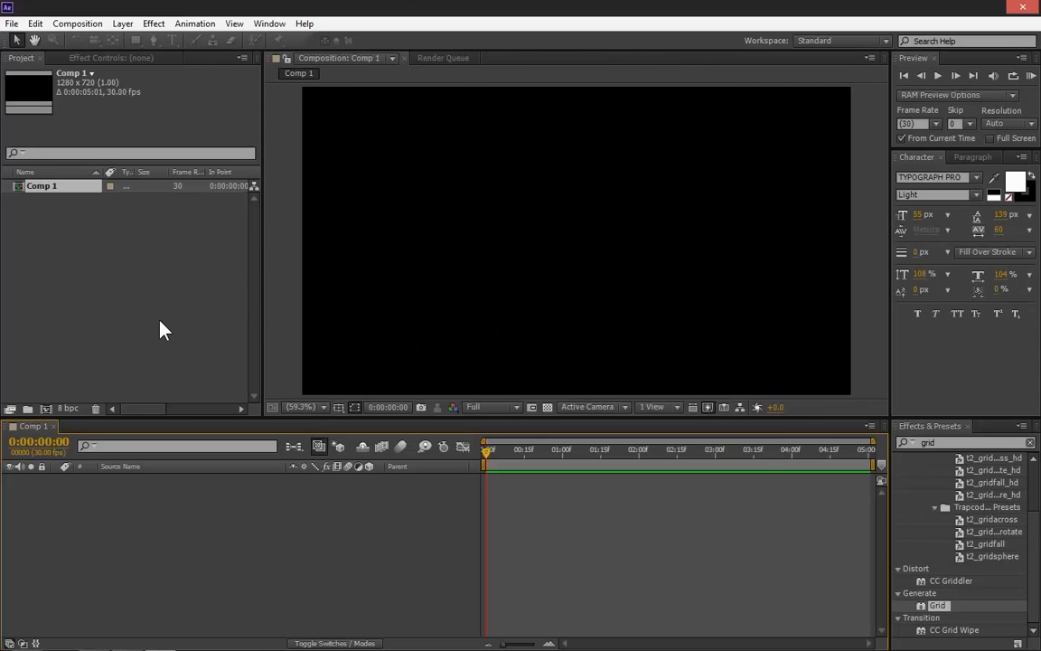
Step: Import Screen.bmp as footage, accepting the alpha interpretation, giving it its own Screen composition
{"action": "right_click", "coordinate": [162, 329]}
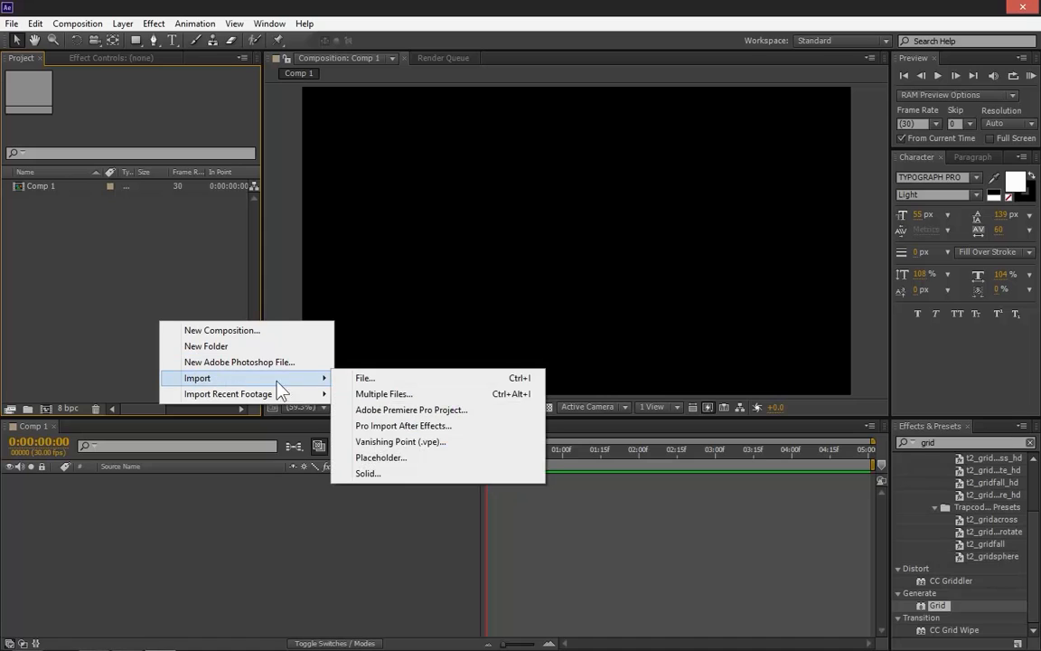
{"action": "left_click", "coordinate": [365, 378]}
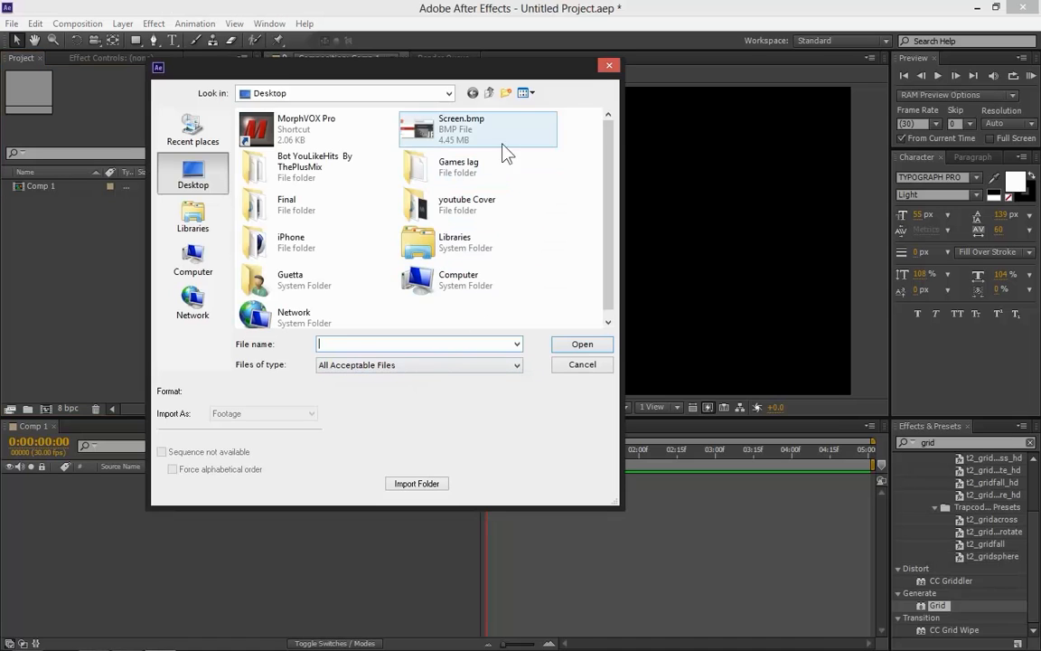
{"action": "left_click", "coordinate": [582, 343]}
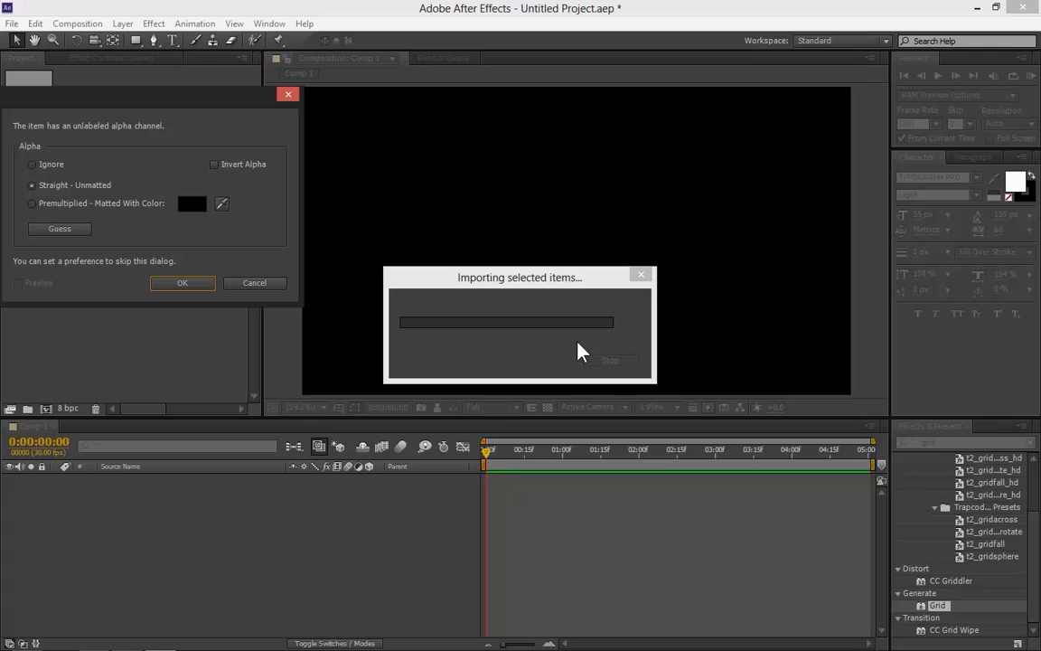
{"action": "left_click", "coordinate": [181, 282]}
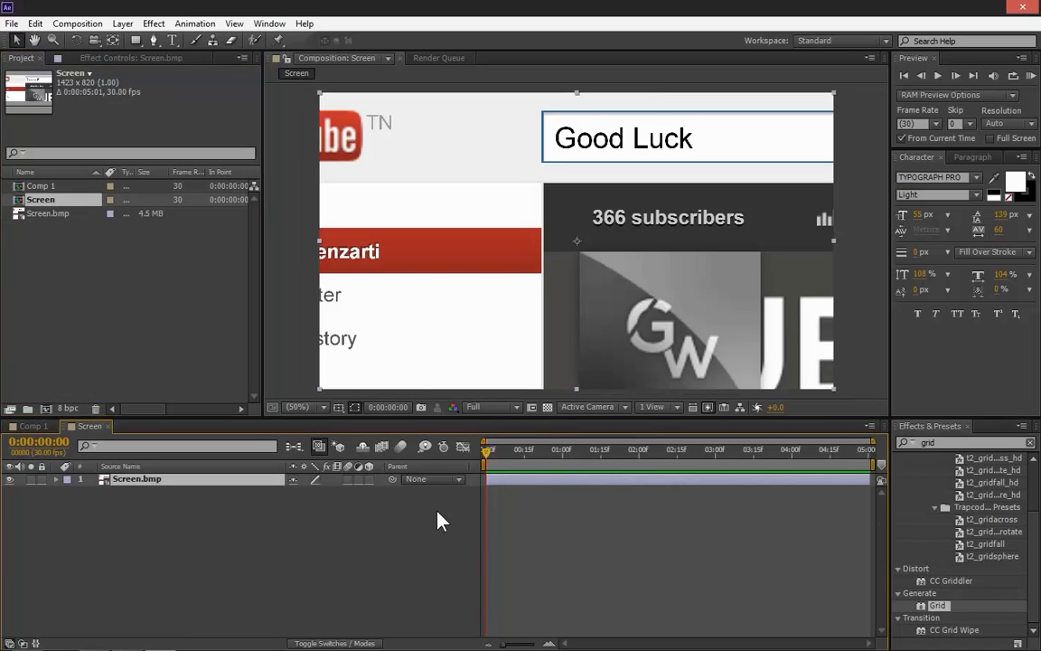
Step: Add a new white solid layer above the screenshot in the Screen composition
{"action": "right_click", "coordinate": [443, 520]}
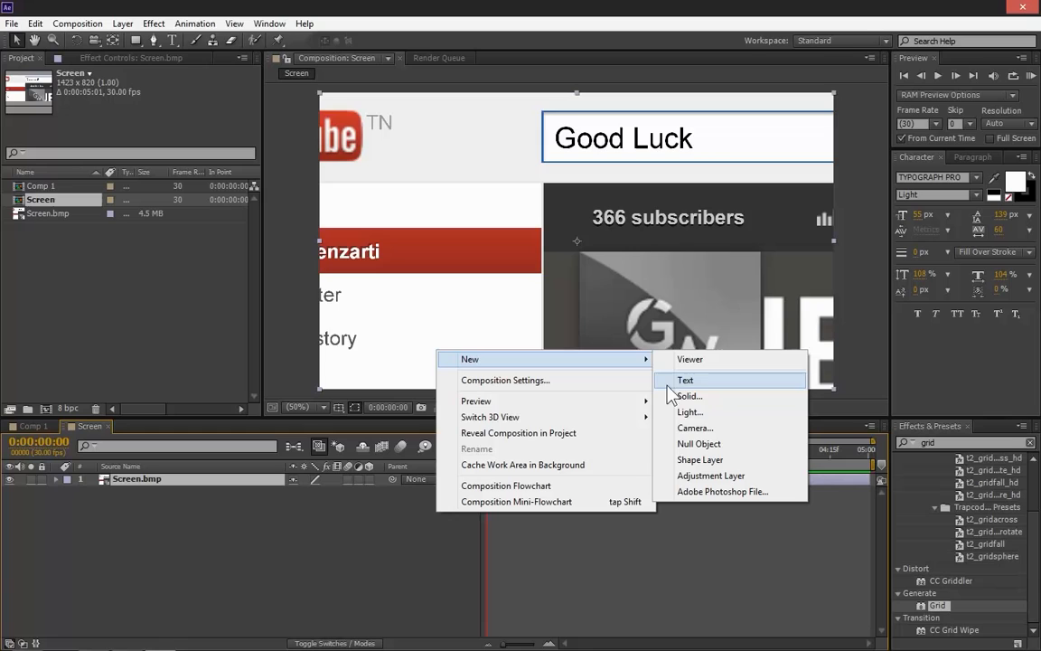
{"action": "left_click", "coordinate": [689, 395]}
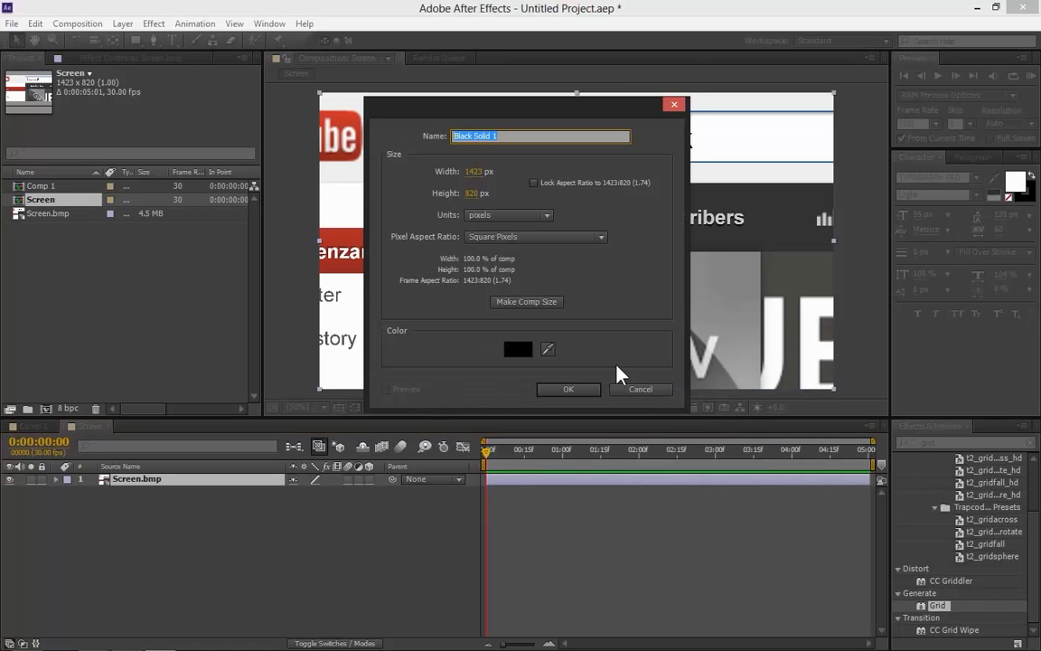
{"action": "left_click", "coordinate": [517, 349]}
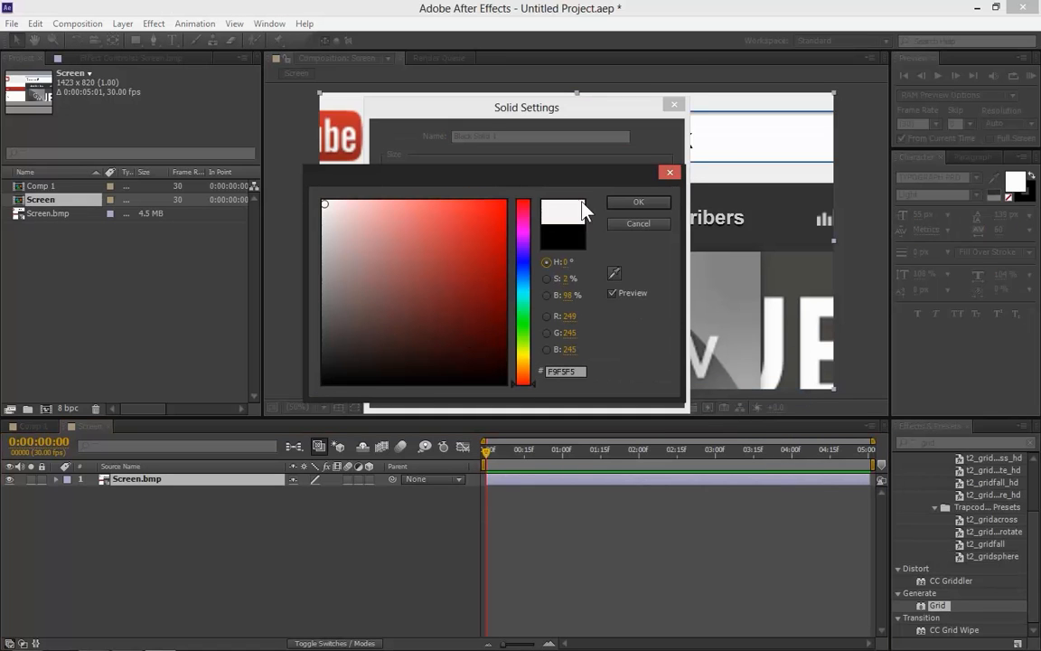
{"action": "left_click", "coordinate": [638, 202]}
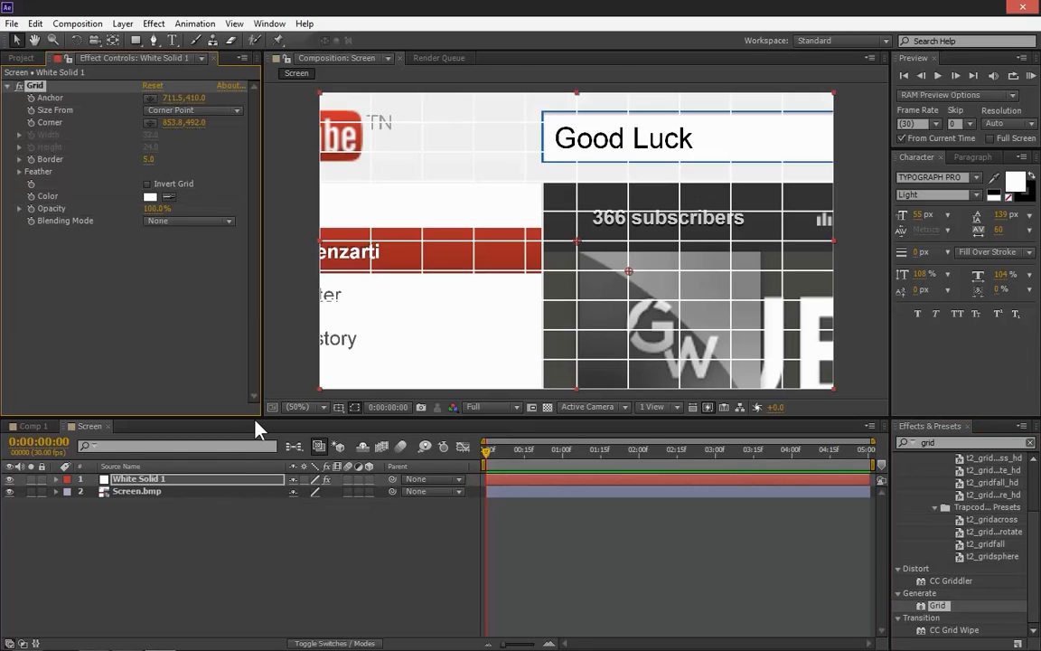
Step: Size the Grid by Width & Height Sliders for fine cells and adjust the grid colour
{"action": "left_click", "coordinate": [191, 111]}
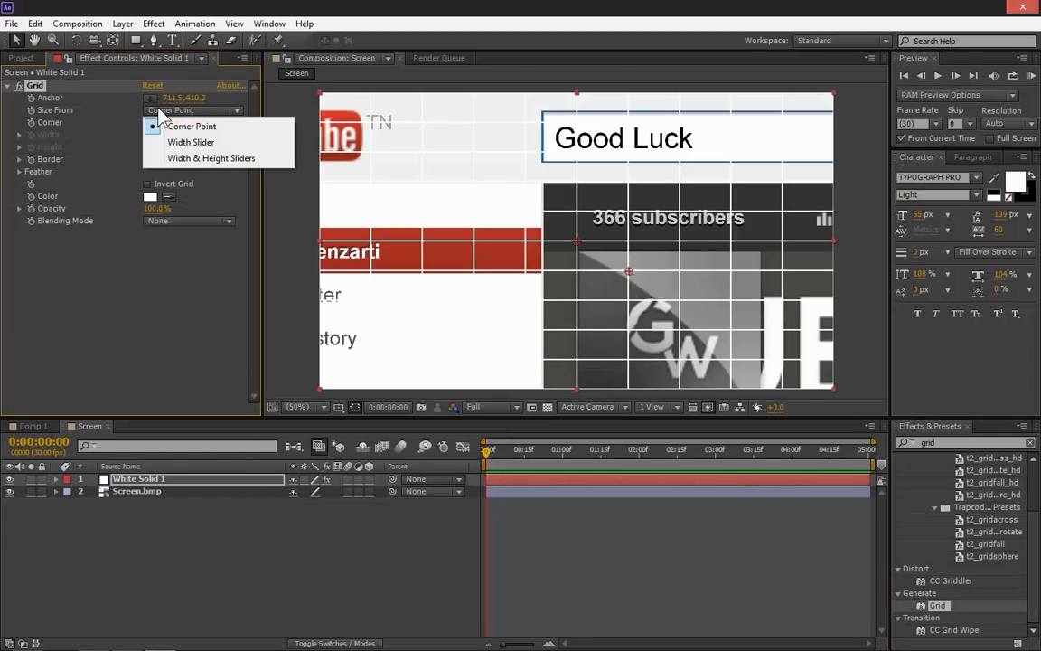
{"action": "left_click", "coordinate": [209, 159]}
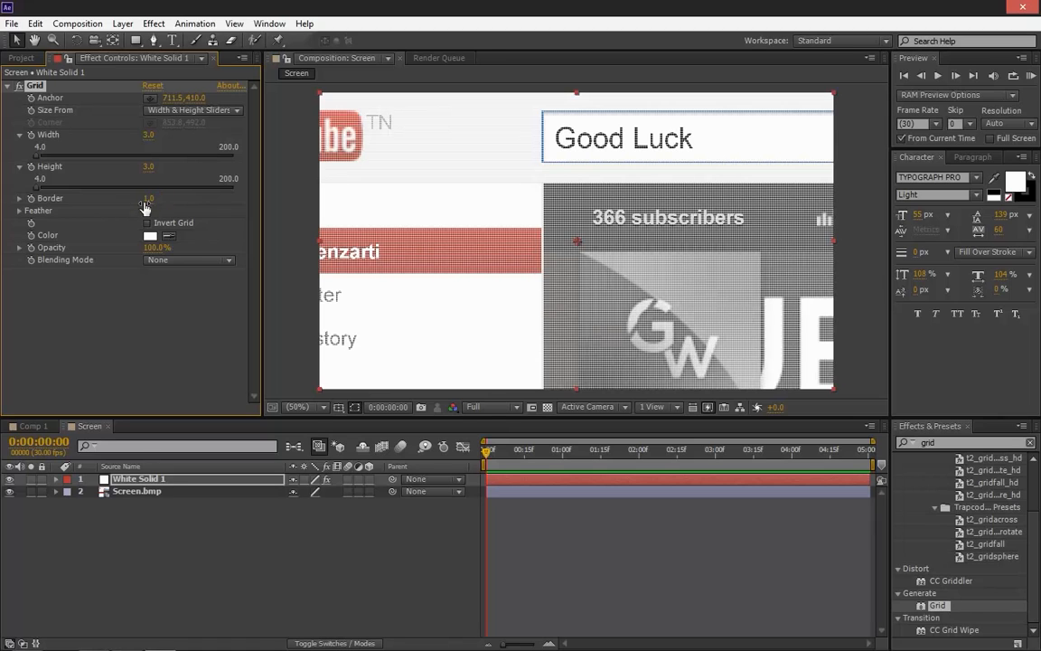
{"action": "left_click", "coordinate": [150, 235]}
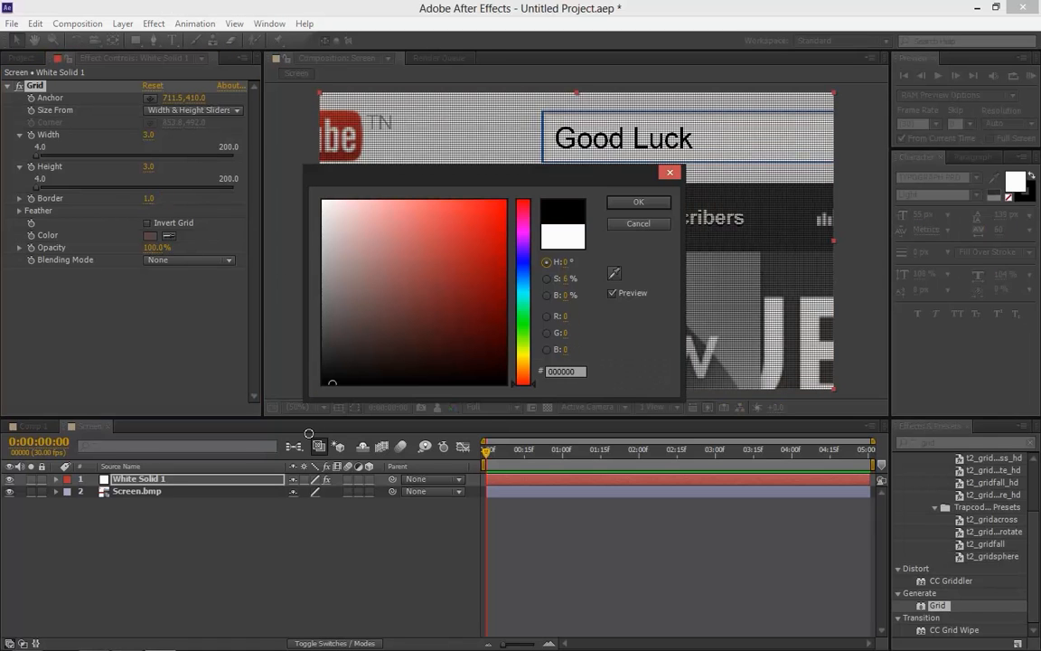
{"action": "left_click", "coordinate": [638, 202]}
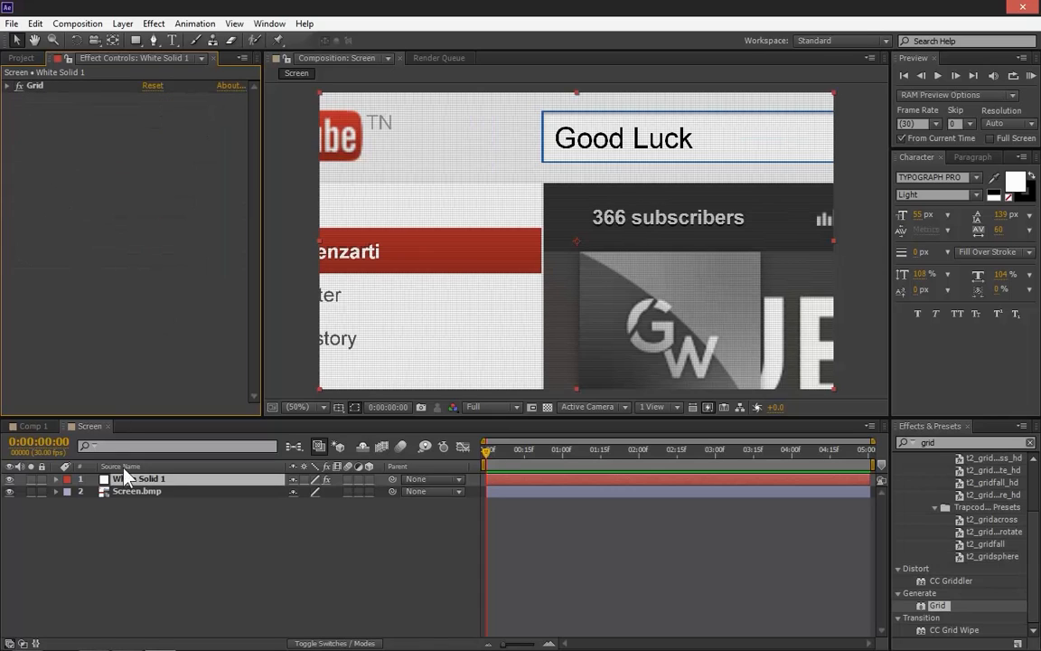
Step: Add a new black solid layer, Black Solid 1, above the white grid solid
{"action": "right_click", "coordinate": [136, 477]}
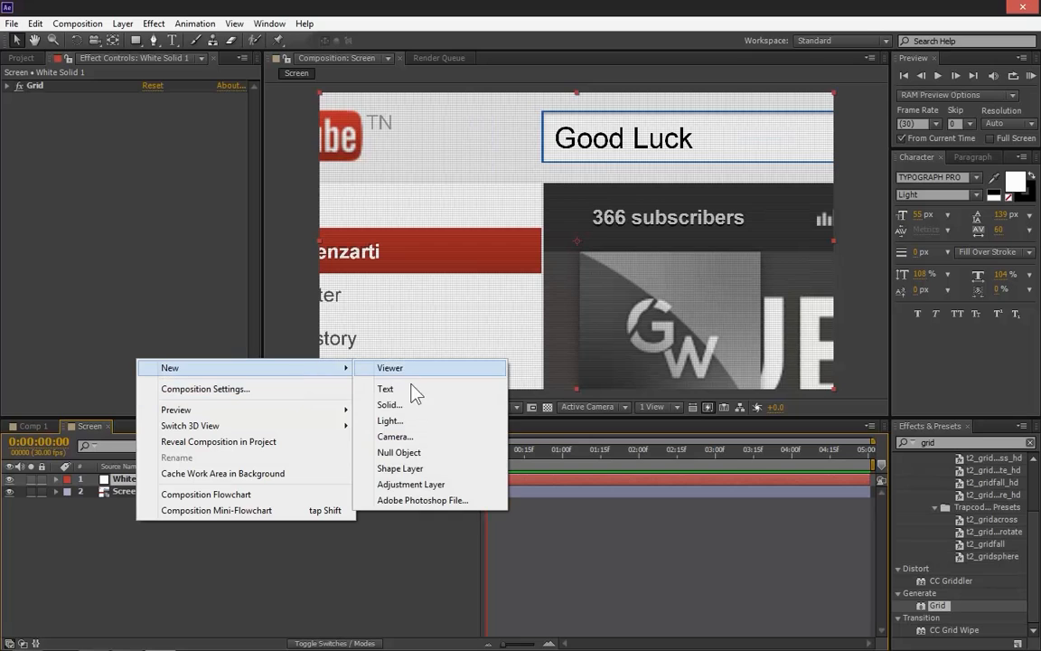
{"action": "left_click", "coordinate": [390, 405]}
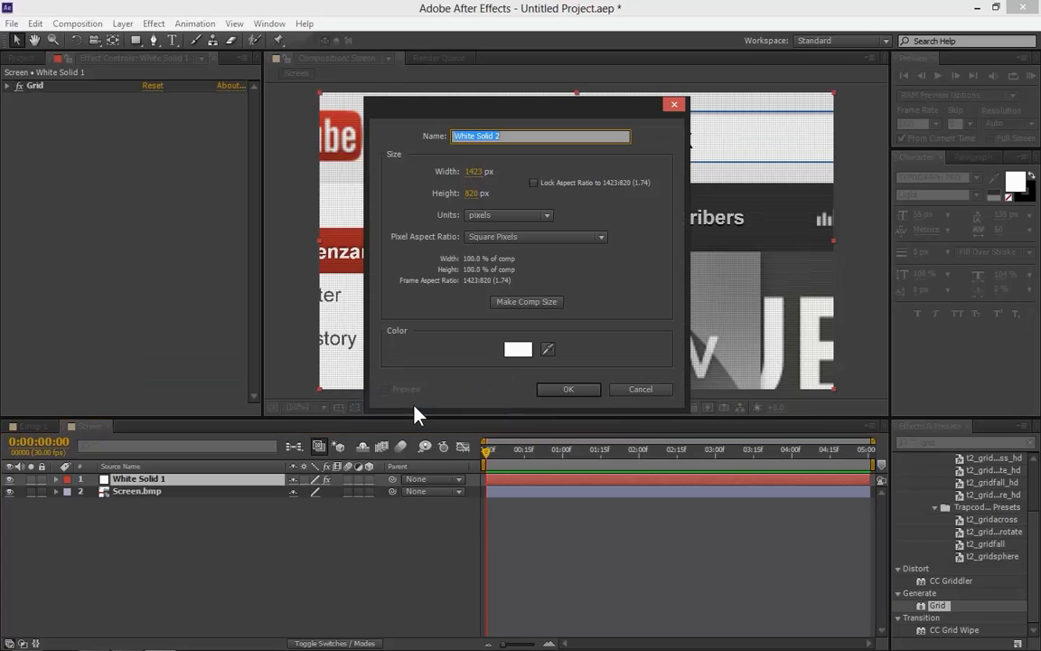
{"action": "left_click", "coordinate": [517, 349]}
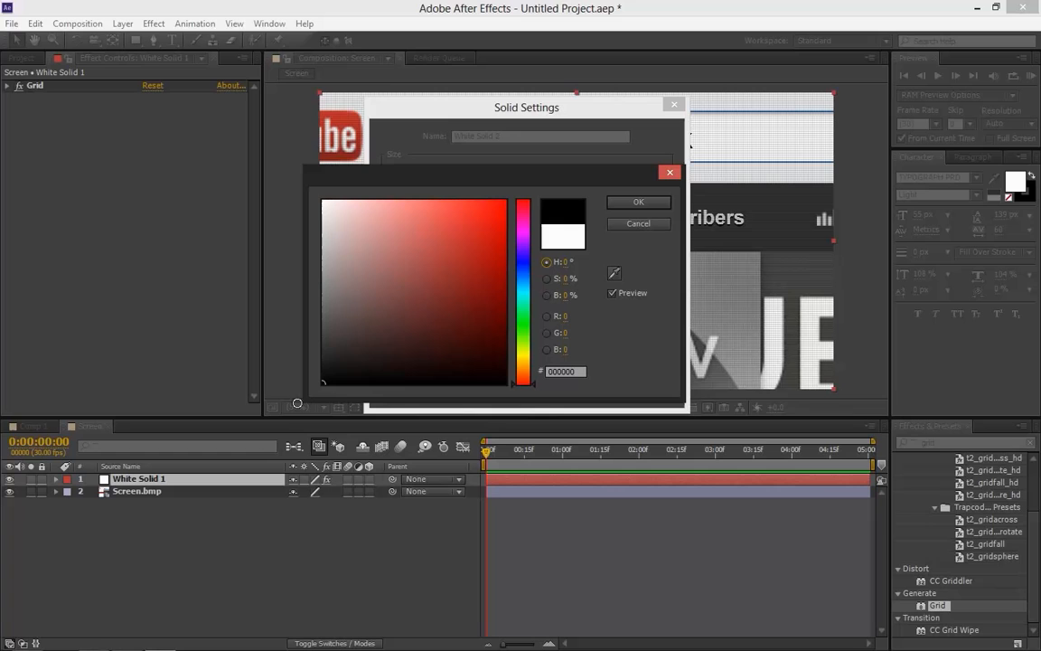
{"action": "left_click", "coordinate": [638, 203]}
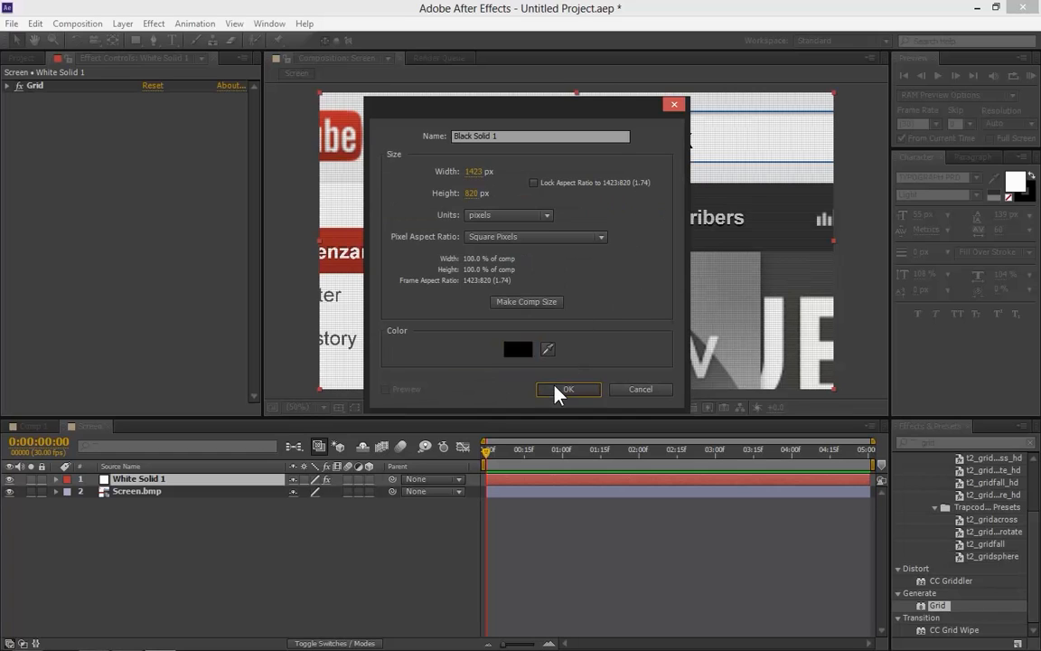
{"action": "left_click", "coordinate": [567, 389]}
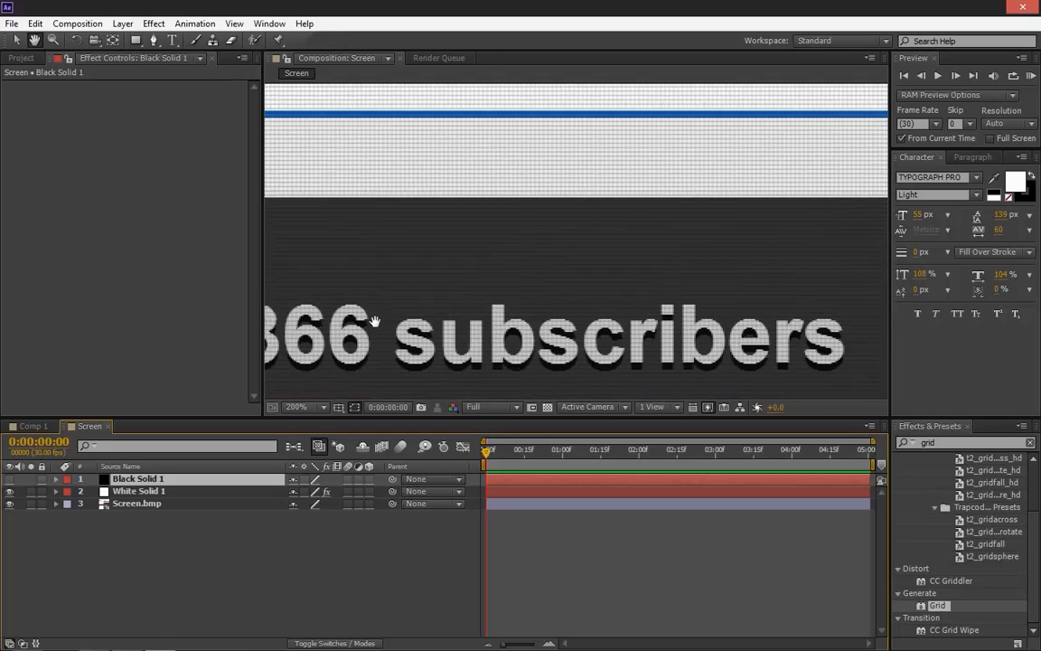
Step: Draw a thin tall rectangular mask on Black Solid 1 right after the word Luck
{"action": "type", "text": "Luck"}
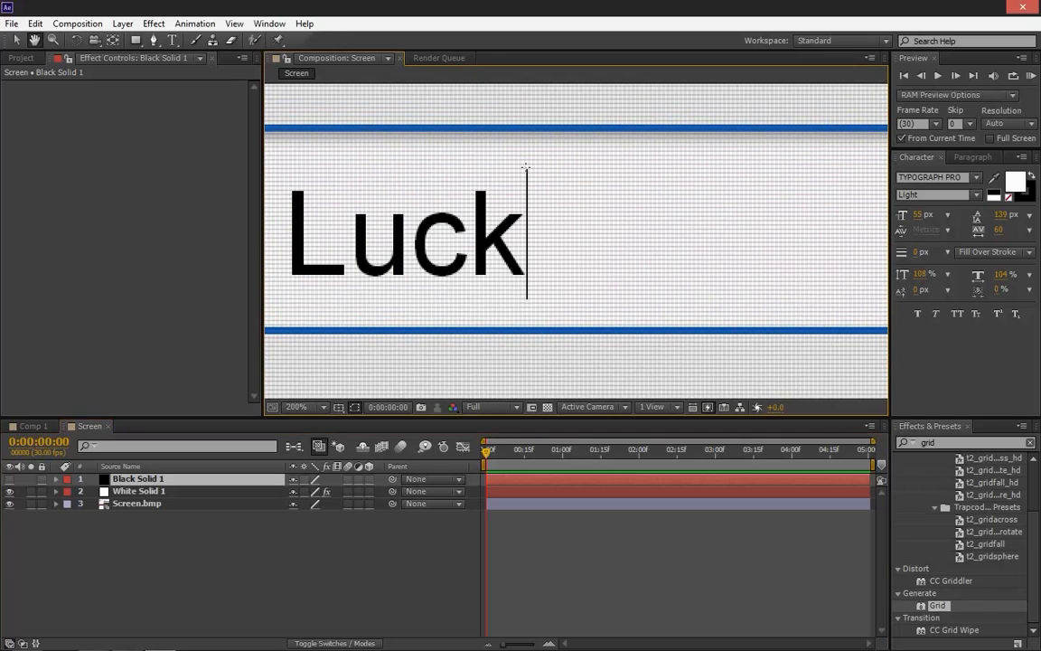
{"action": "left_click_drag", "start_coordinate": [526, 166], "coordinate": [542, 213]}
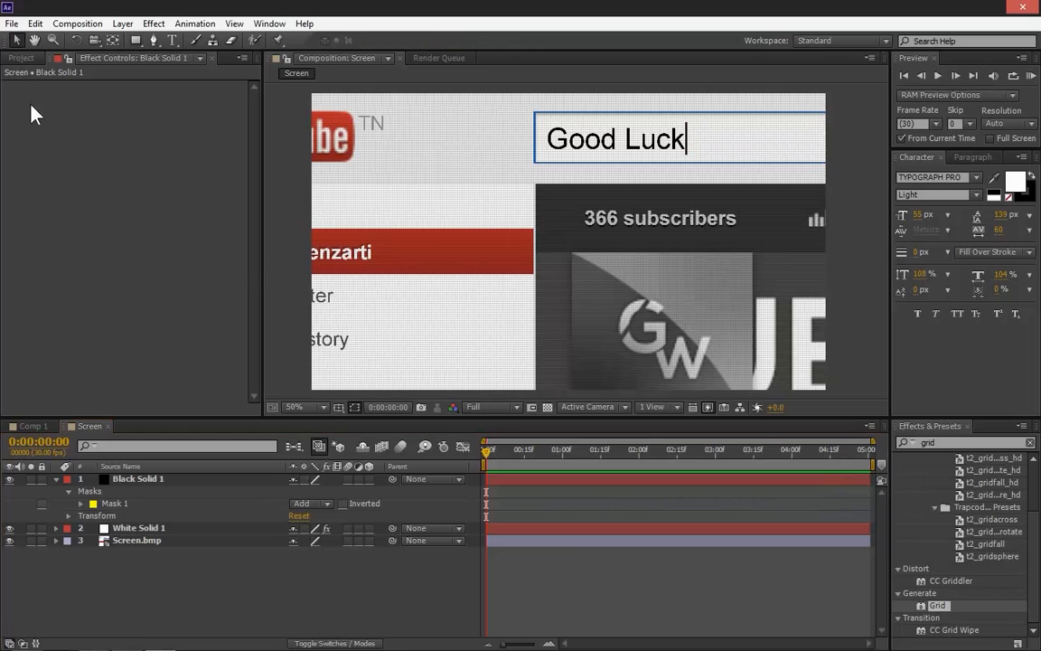
Step: Set the Composition viewer magnification to Fit up to 100%
{"action": "left_click", "coordinate": [304, 406]}
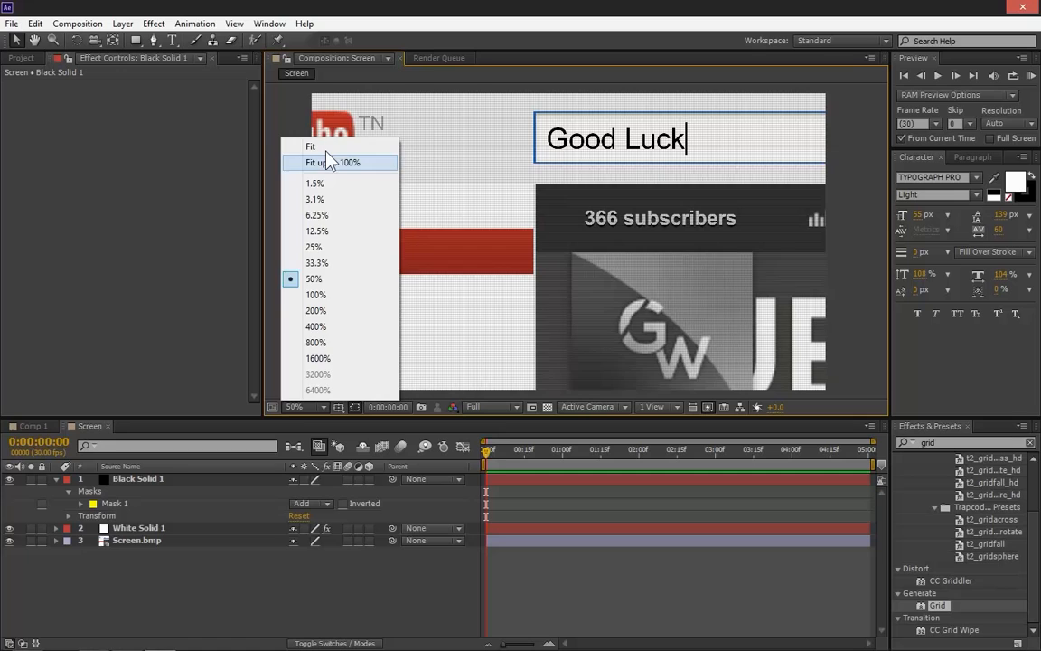
{"action": "left_click", "coordinate": [332, 162]}
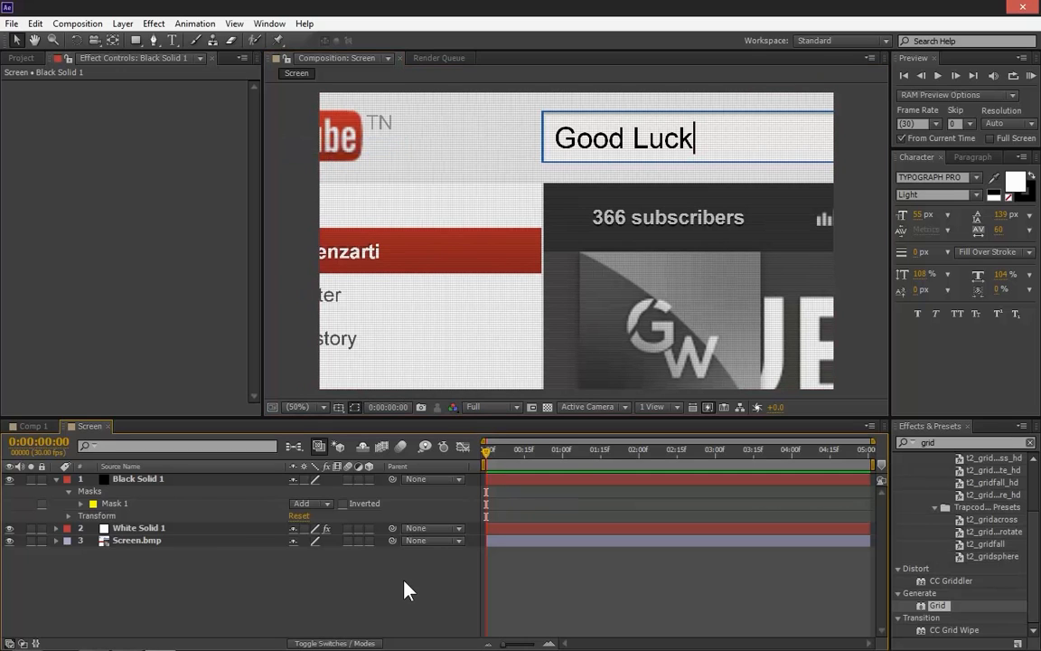